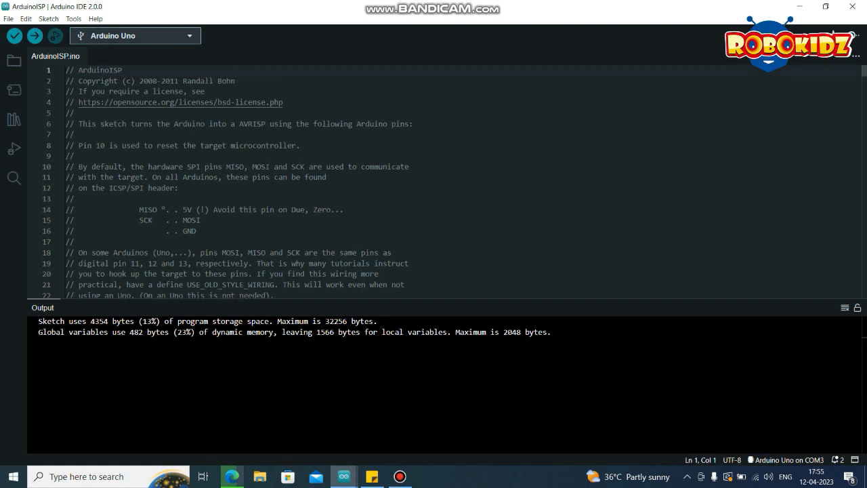
Select Sanguino instead of Arduino Uno as the target board in Tools > Board
{"action": "left_click", "coordinate": [76, 7]}
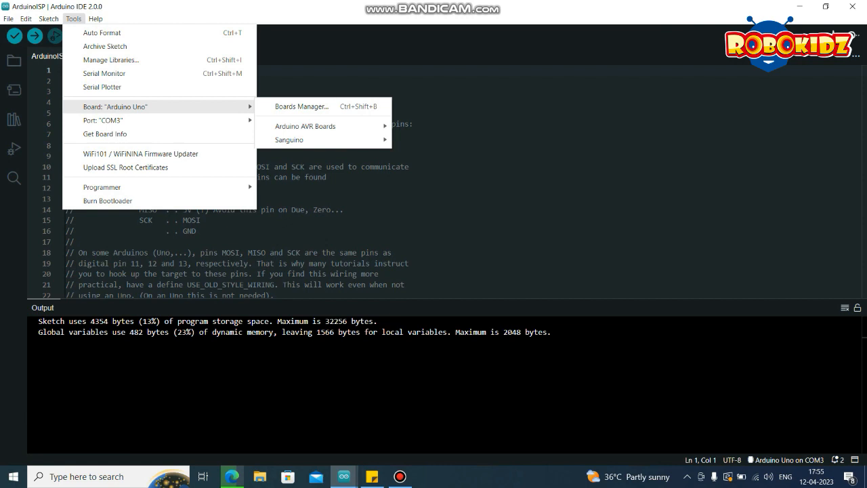
{"action": "left_click", "coordinate": [306, 125]}
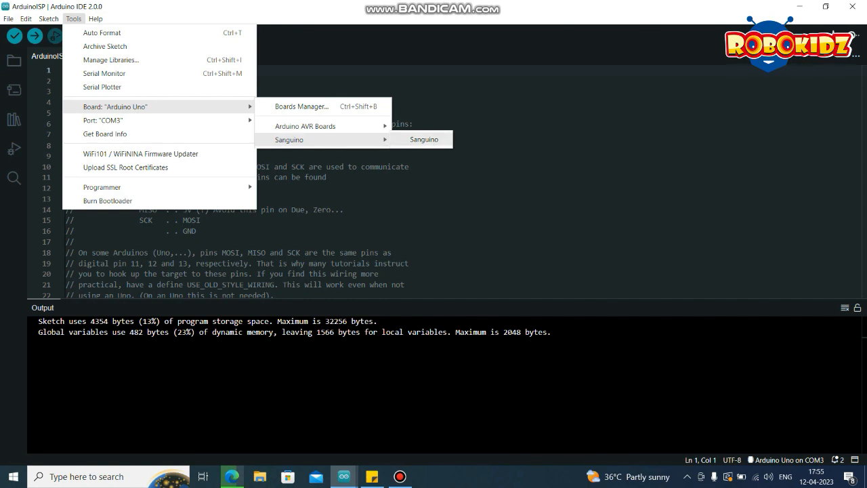
{"action": "left_click", "coordinate": [423, 138]}
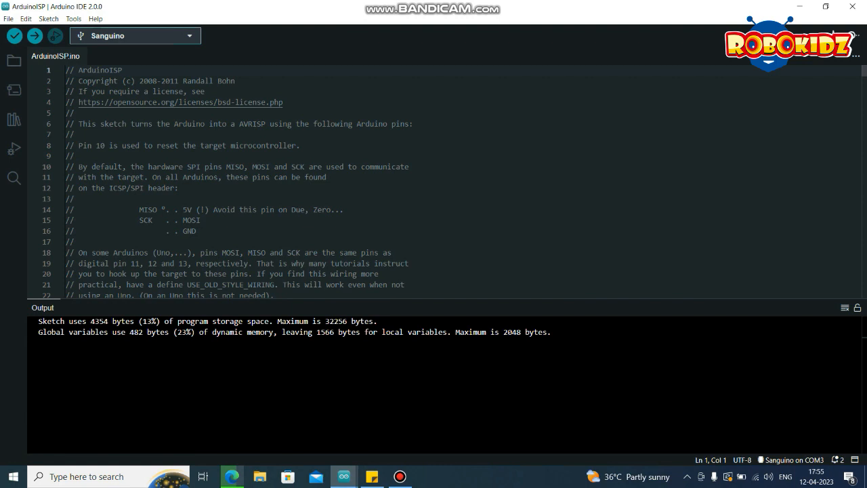
{"action": "left_click", "coordinate": [77, 7]}
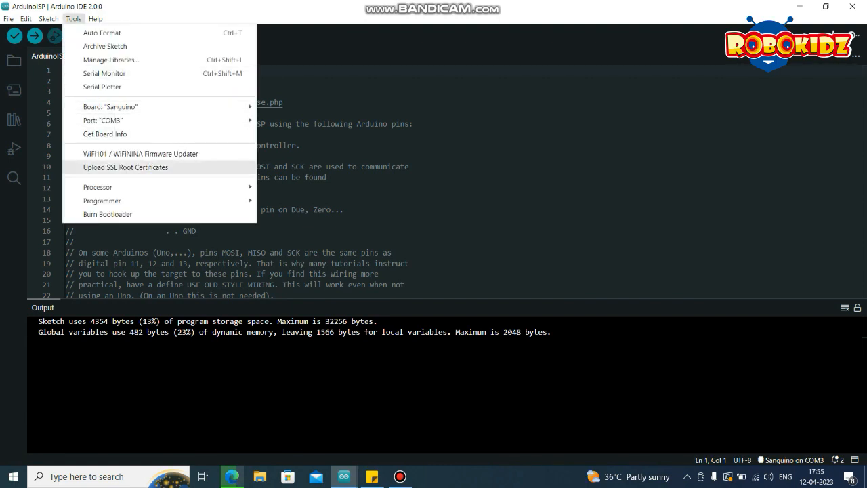
Keep the ATmega644 16 MHz processor and set the programmer to Arduino as ISP
{"action": "left_click", "coordinate": [97, 186]}
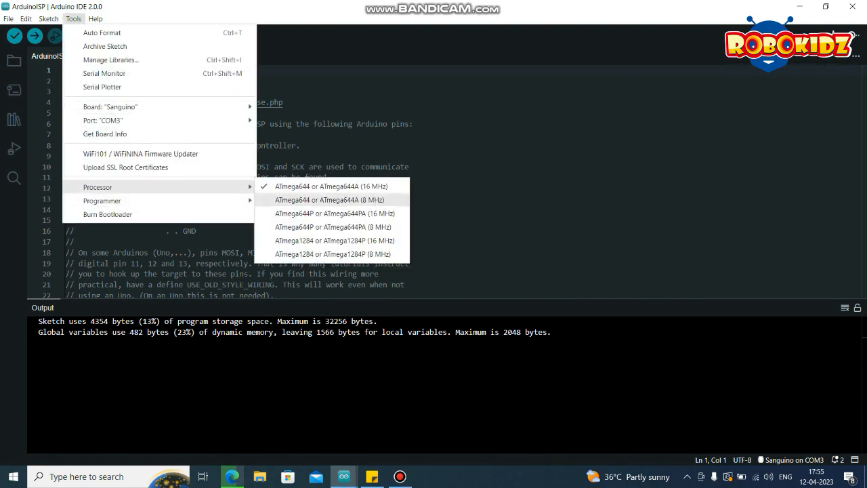
{"action": "mouse_move", "coordinate": [346, 241]}
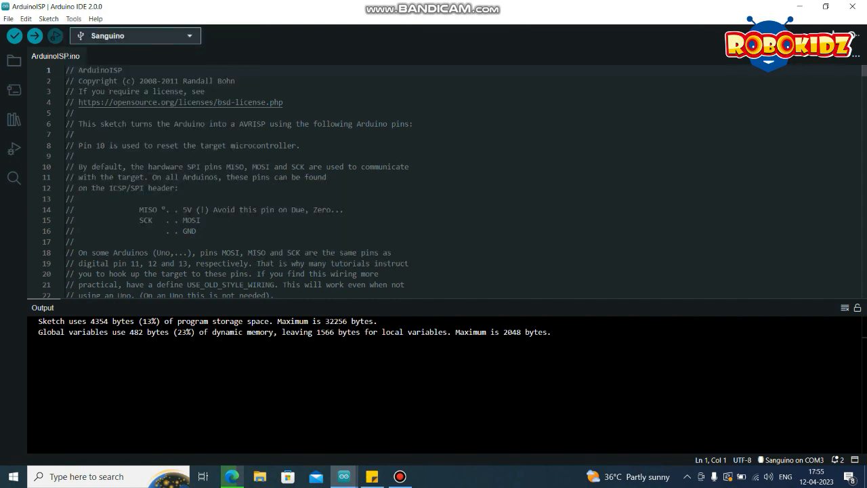
{"action": "left_click", "coordinate": [74, 16]}
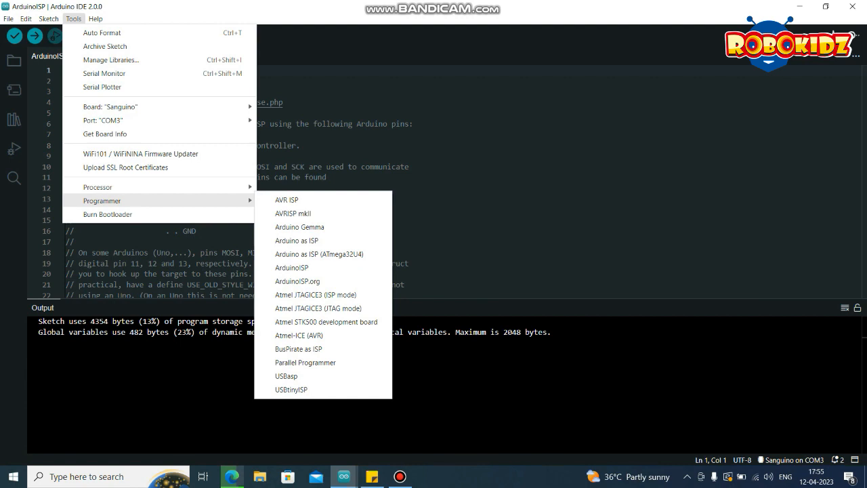
{"action": "mouse_move", "coordinate": [297, 241]}
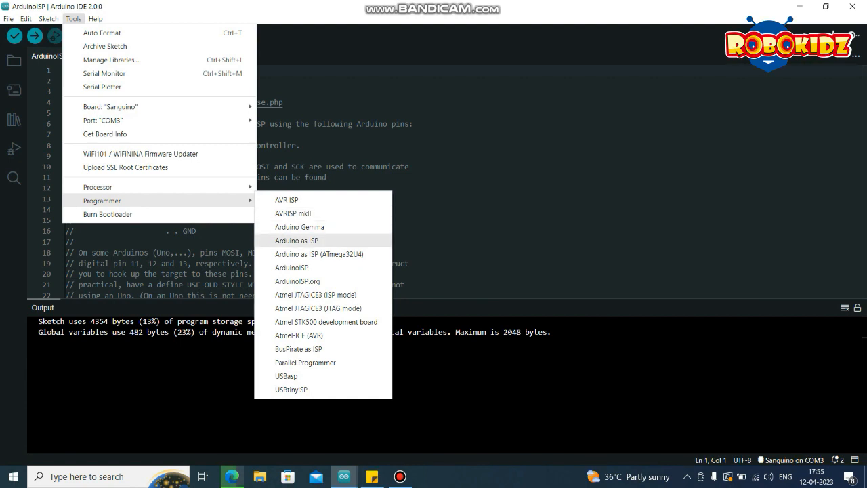
{"action": "left_click", "coordinate": [297, 240]}
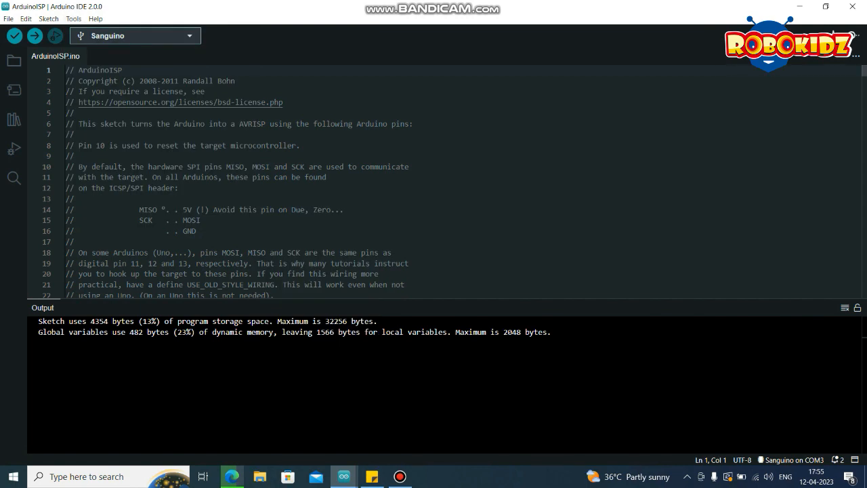
{"action": "left_click", "coordinate": [74, 19]}
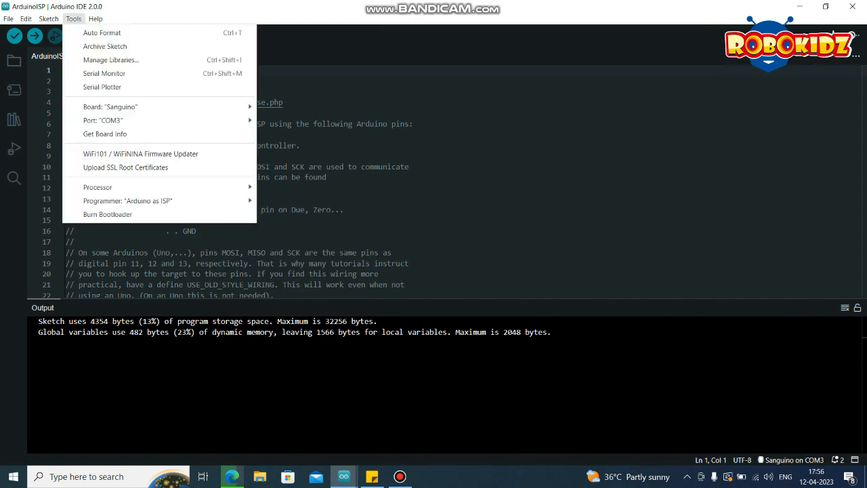
Run Burn Bootloader so the Sanguino board gets its bootloader via Arduino as ISP
{"action": "left_click", "coordinate": [98, 187]}
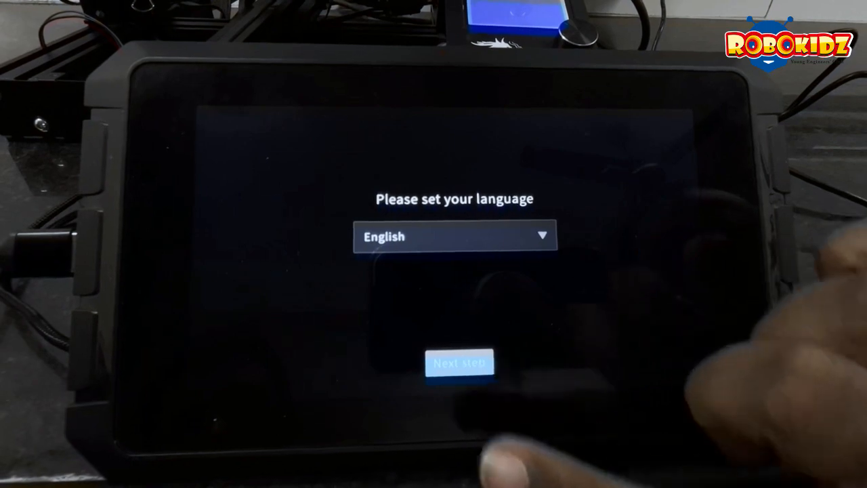
Keep English, accept the privacy policy and keep the default screen name to reach printer selection
{"action": "left_click", "coordinate": [459, 363]}
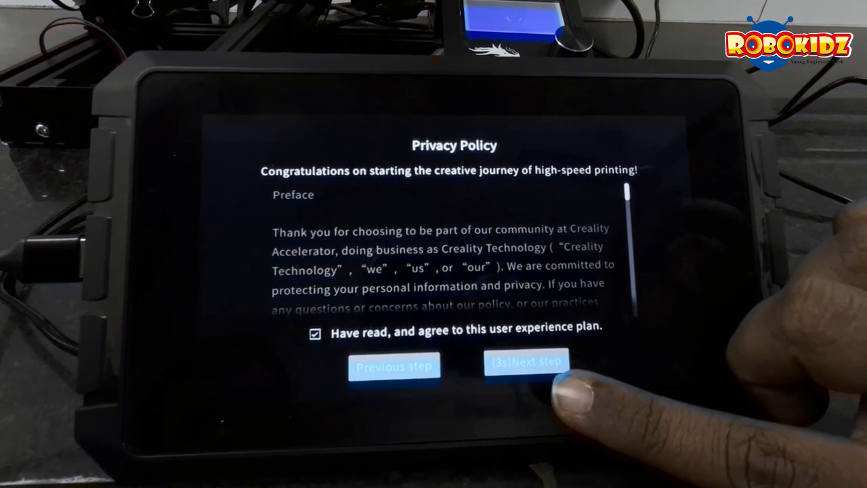
{"action": "left_click", "coordinate": [526, 366]}
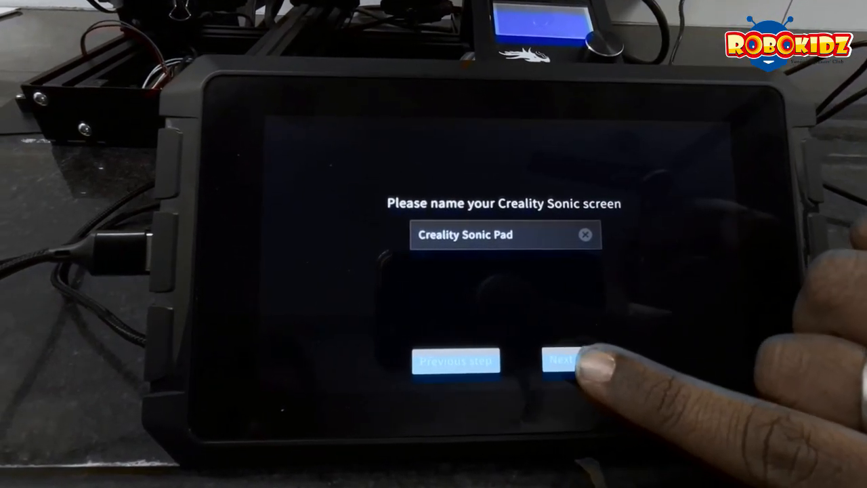
{"action": "left_click", "coordinate": [560, 360]}
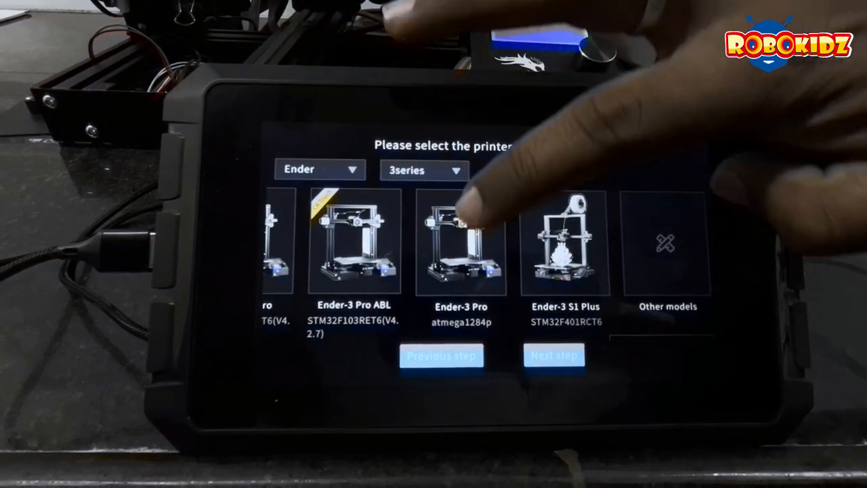
Choose Ender-3 Pro, confirm USB connection, flash firmware and start the self-test at the hotend fan check
{"action": "left_click", "coordinate": [461, 244]}
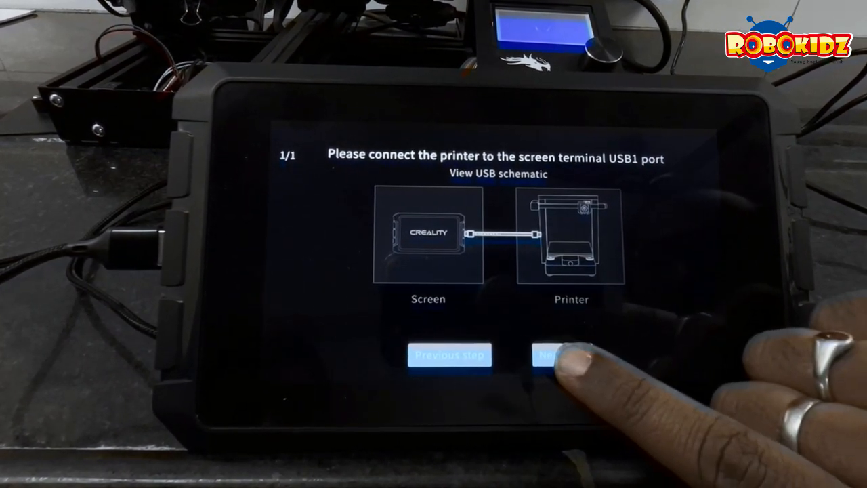
{"action": "left_click", "coordinate": [562, 355]}
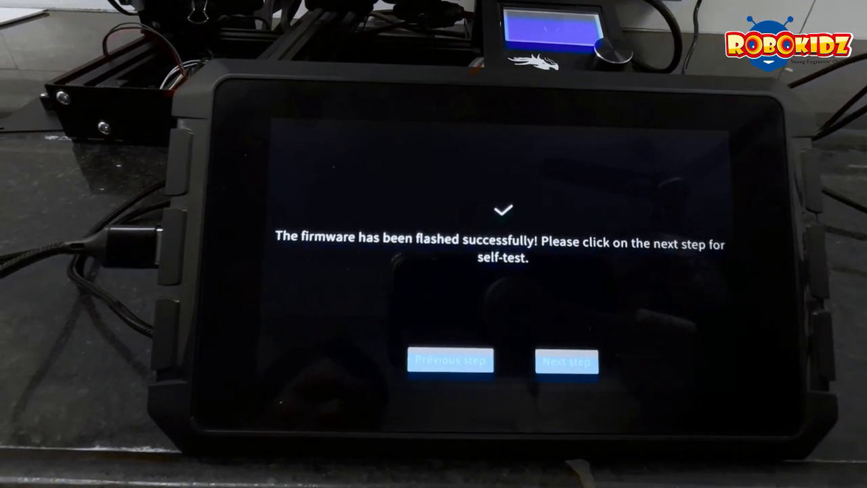
{"action": "left_click", "coordinate": [566, 360]}
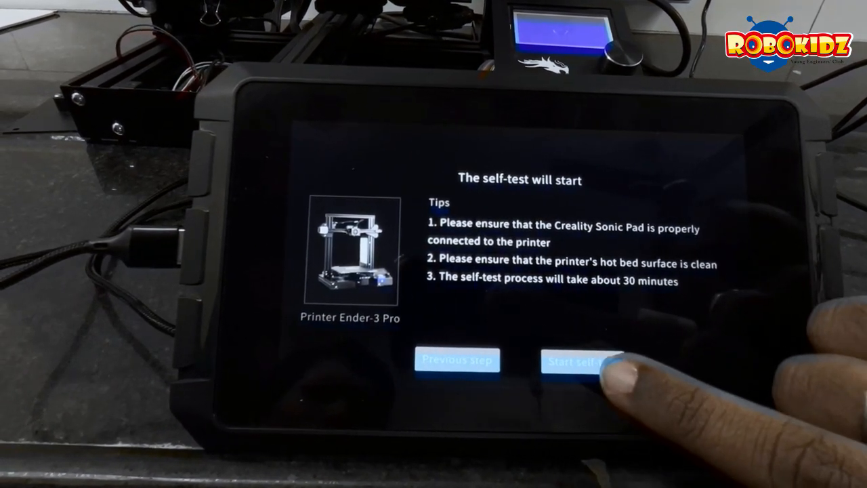
{"action": "left_click", "coordinate": [583, 360]}
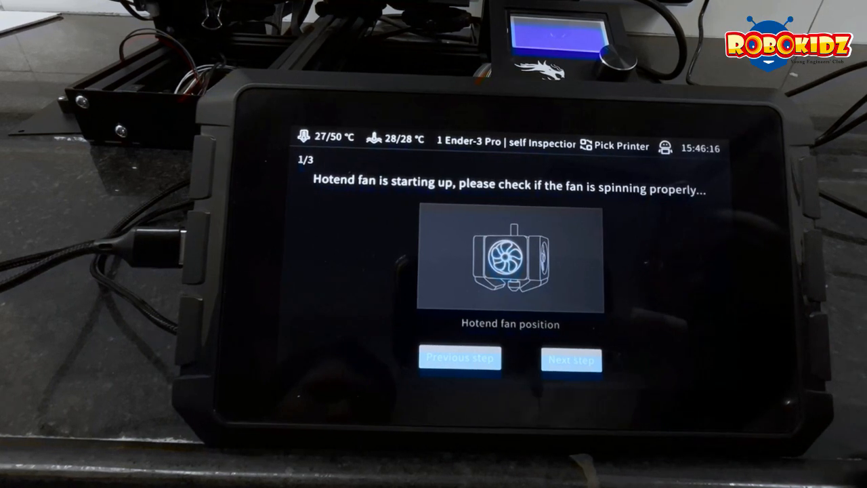